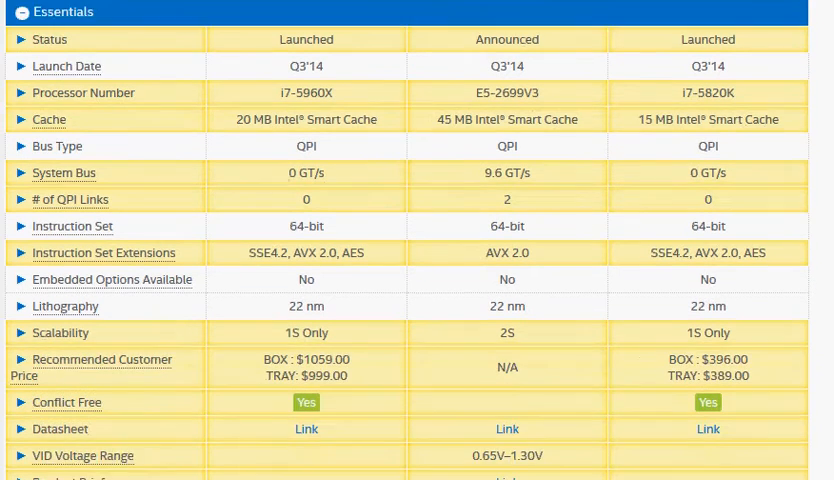
- Scroll through the comparison's Essentials and highlight the Xeon's N/A customer price
scroll(down, 3)
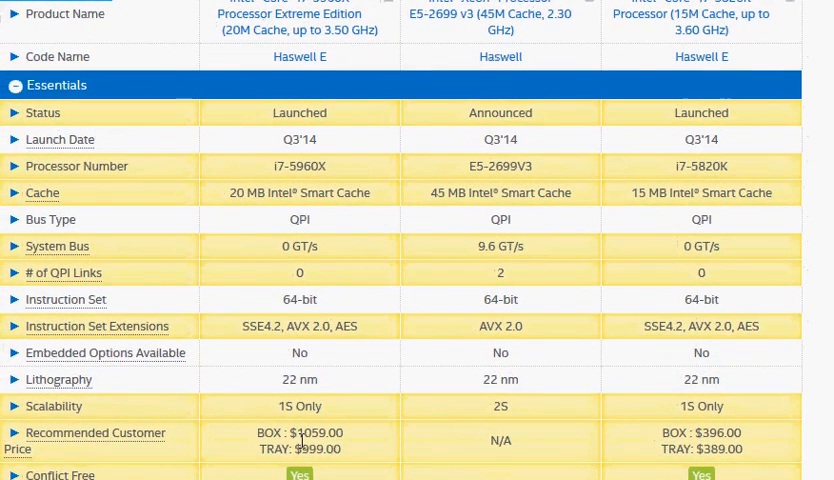
double_click(318, 433)
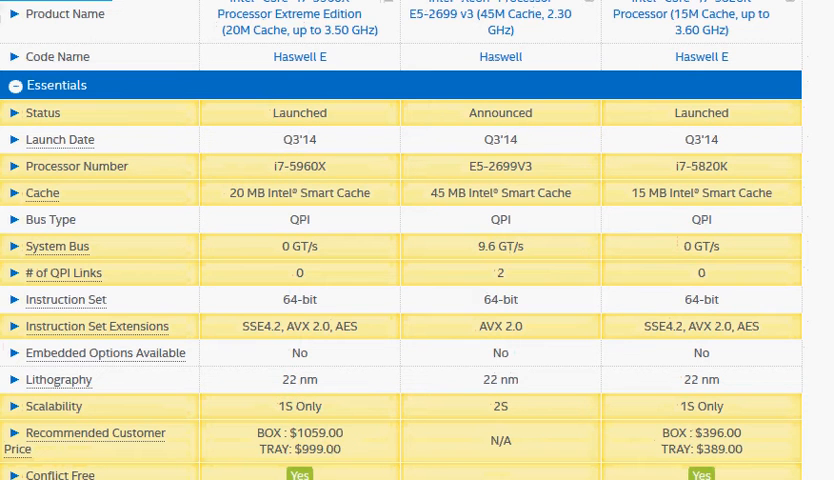
scroll(down, 3)
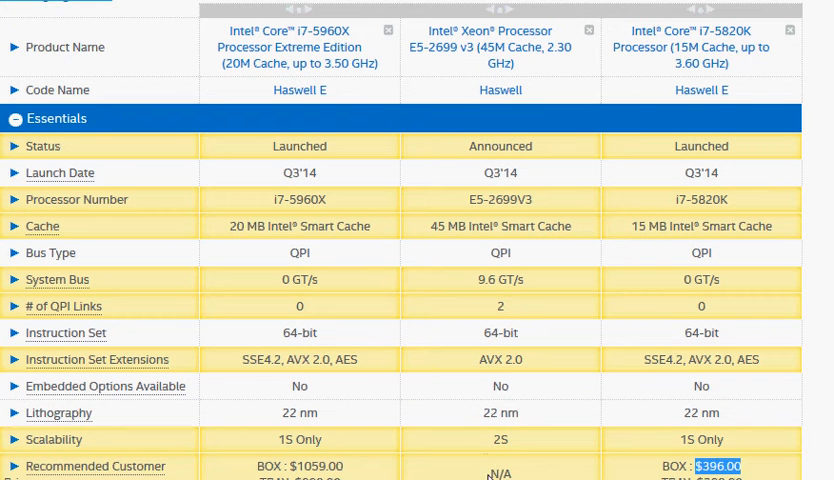
double_click(501, 471)
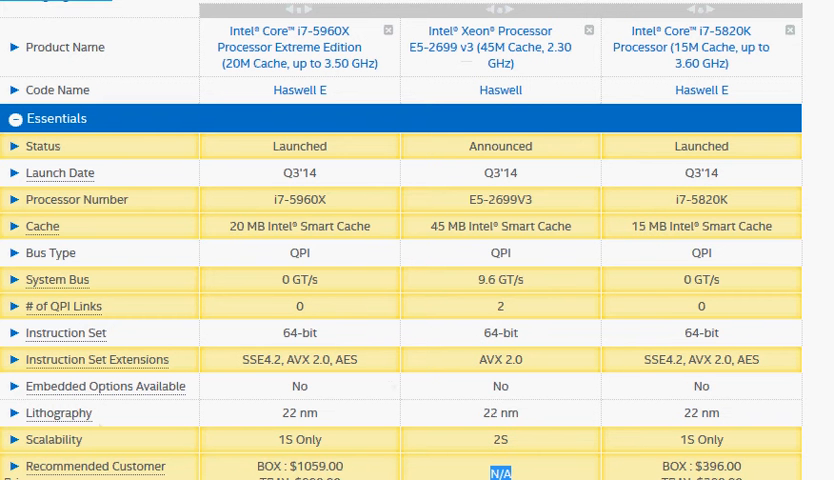
- Scroll to Performance specs (cores, threads, TDP) and highlight the Xeon's 145 W TDP
scroll(down, 3)
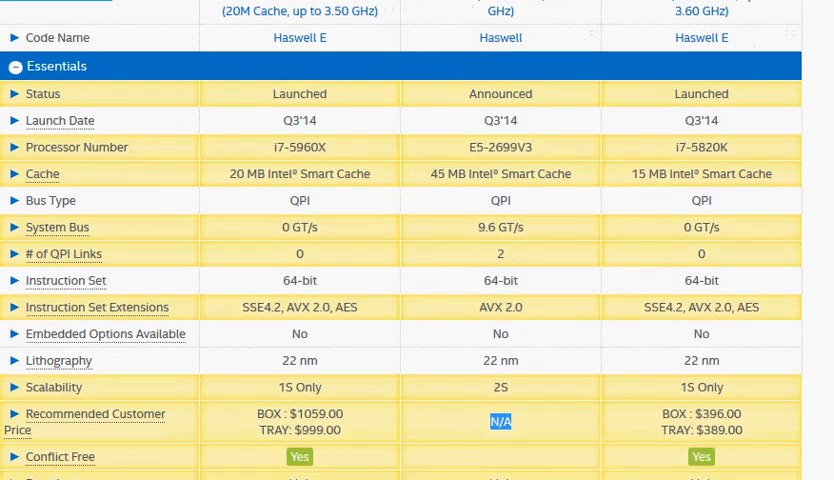
scroll(up, 3)
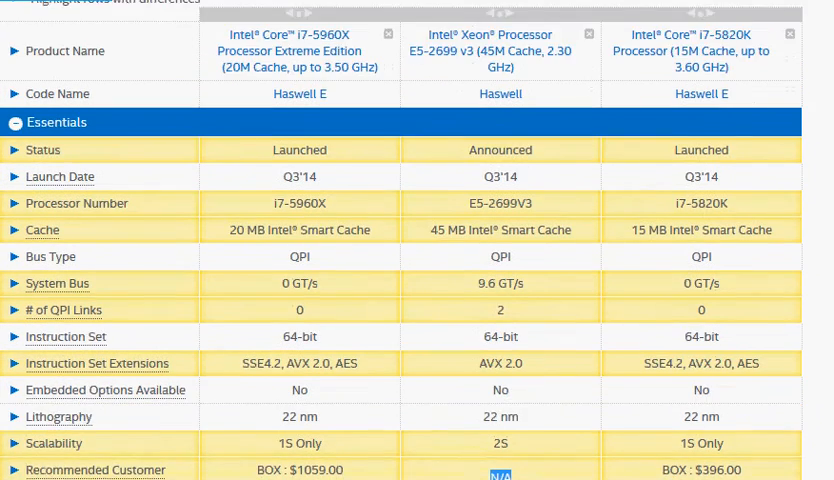
scroll(down, 3)
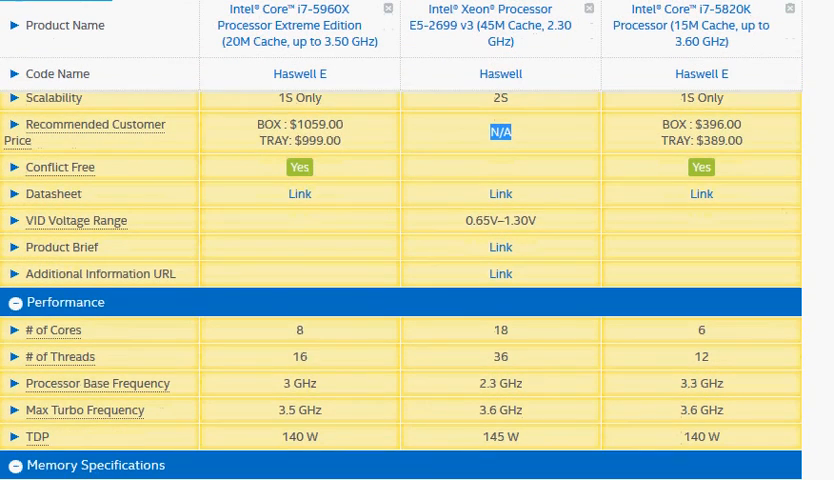
mouse_move(239, 349)
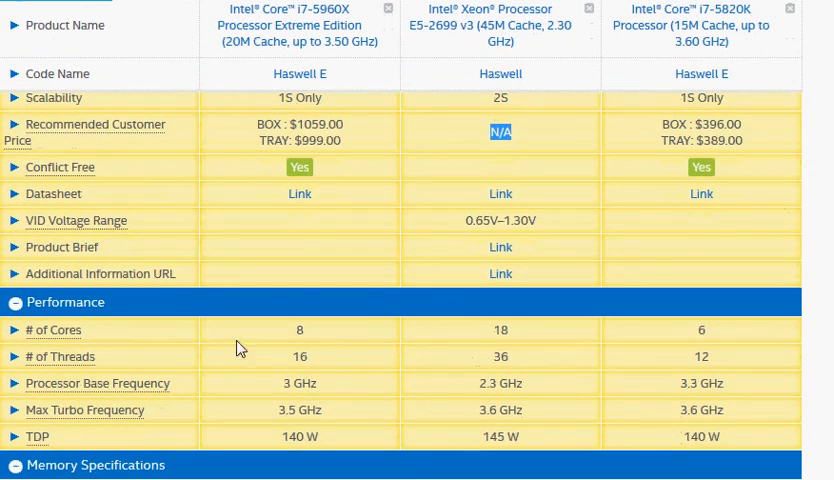
mouse_move(494, 335)
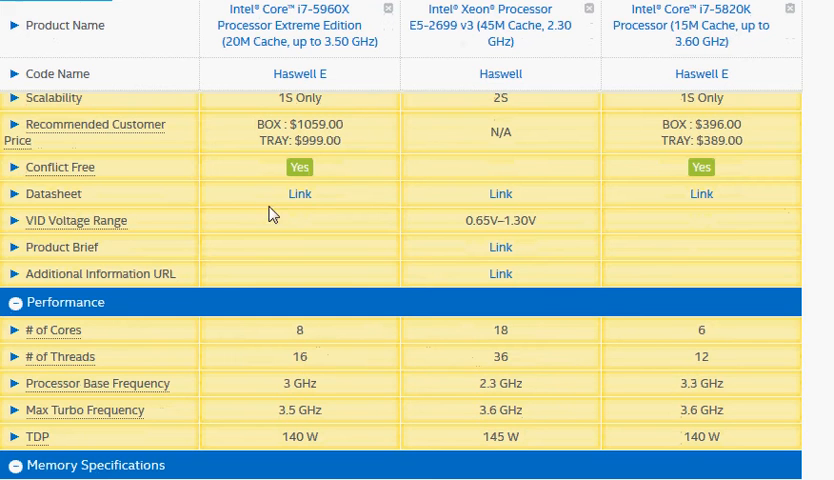
mouse_move(282, 374)
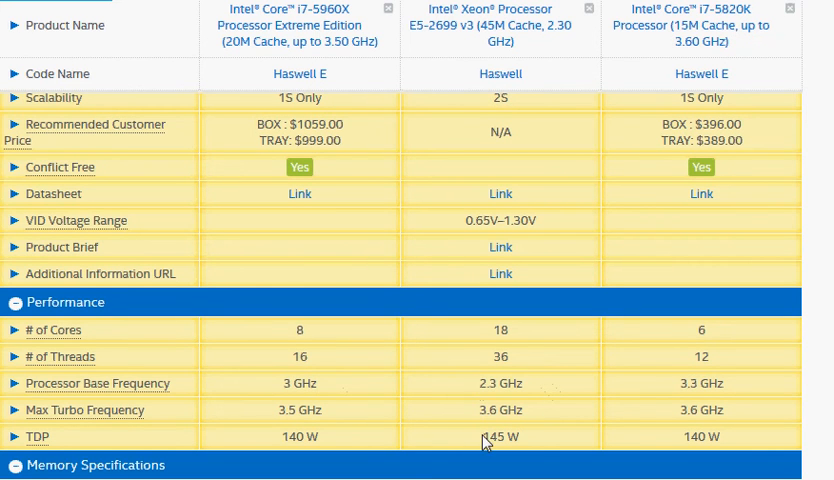
double_click(493, 436)
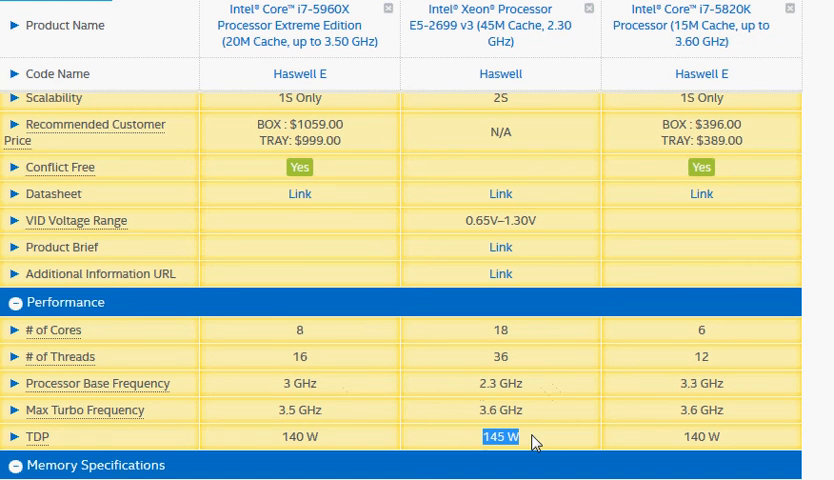
mouse_move(435, 420)
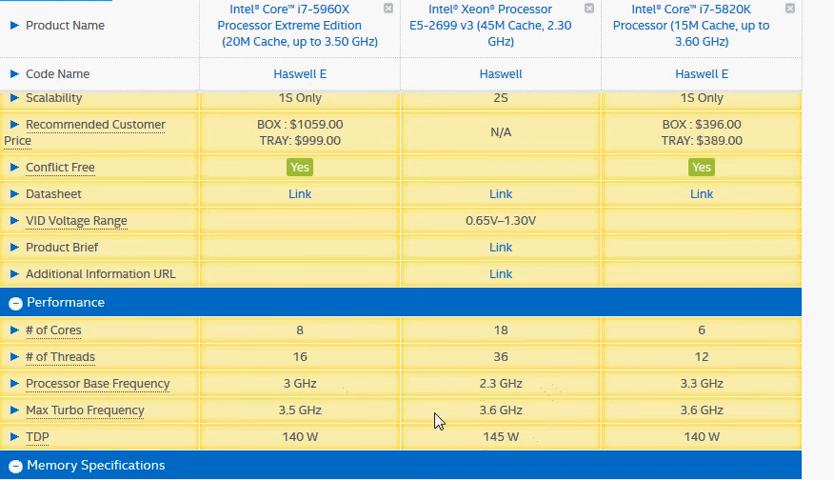
mouse_move(310, 411)
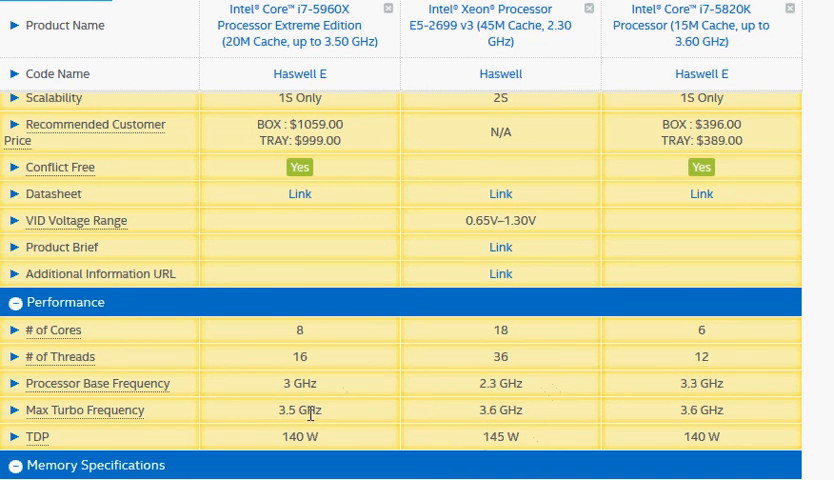
mouse_move(370, 416)
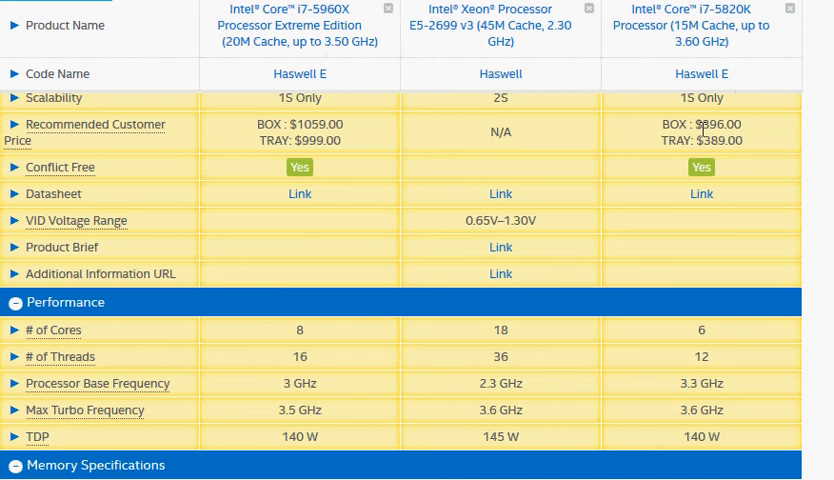
mouse_move(751, 142)
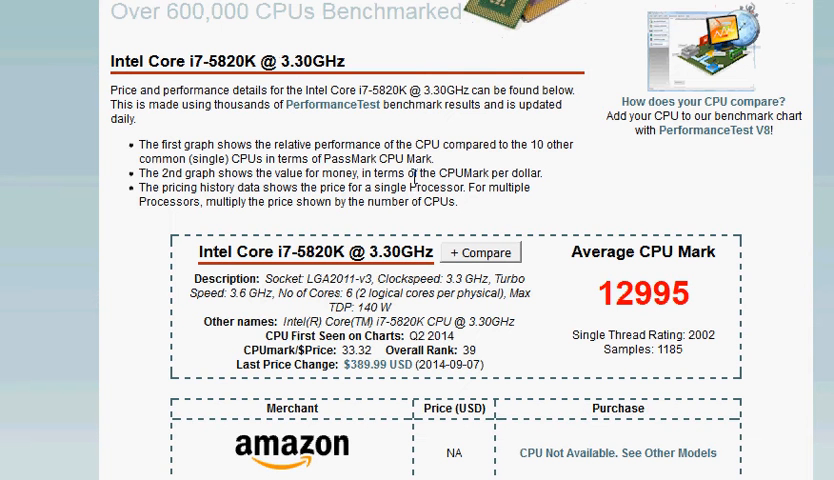
- View PassMark's Intel Core i7-5820K page with its 12995 Average CPU Mark
double_click(312, 252)
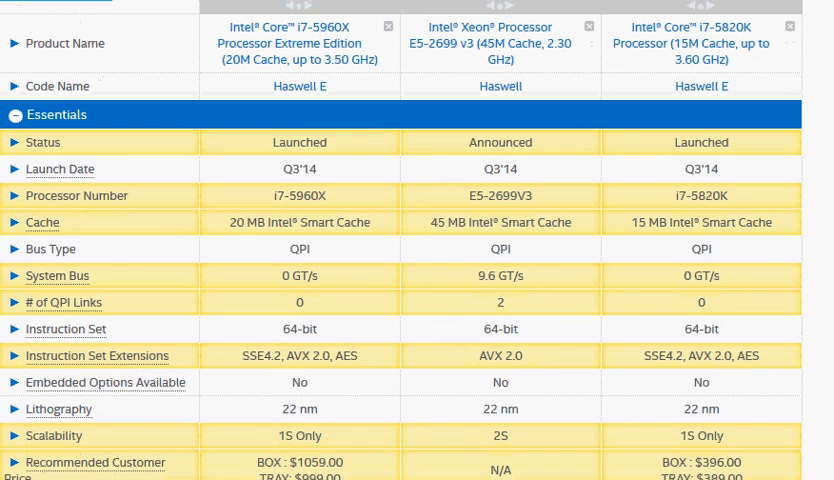
mouse_move(230, 228)
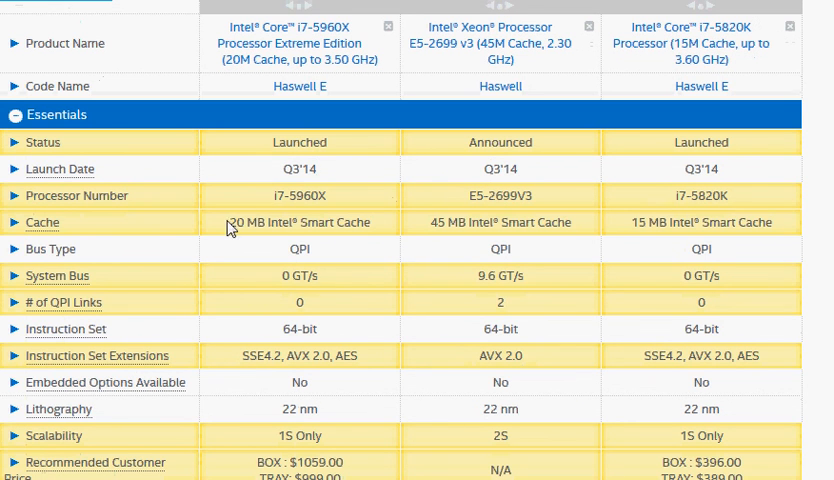